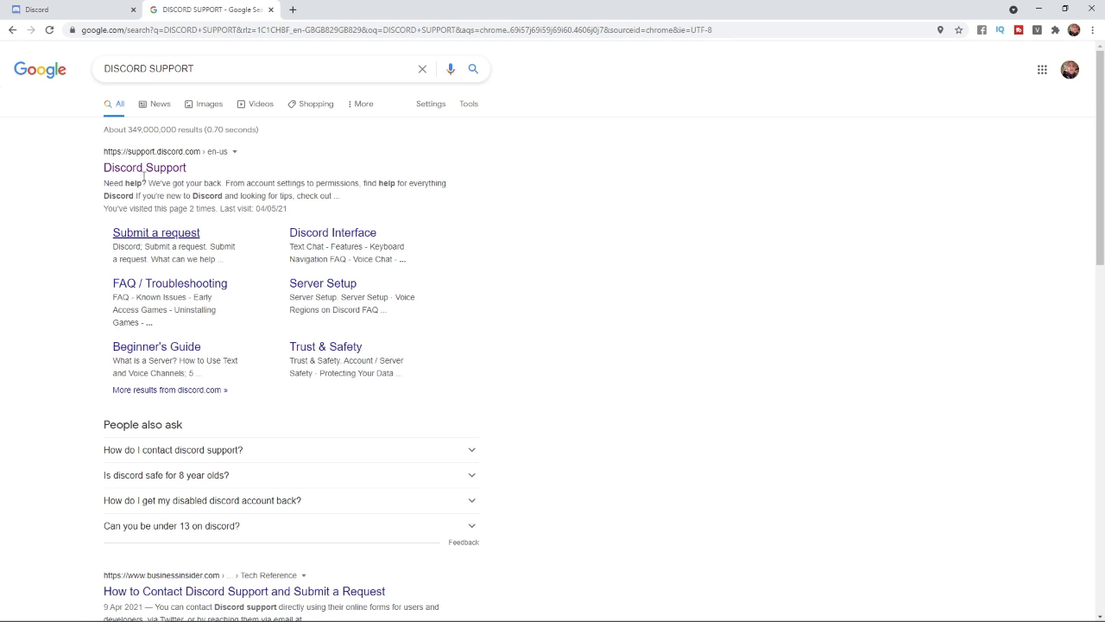
- Open the Discord Support help center from the Google results
{"action": "left_click", "coordinate": [145, 168]}
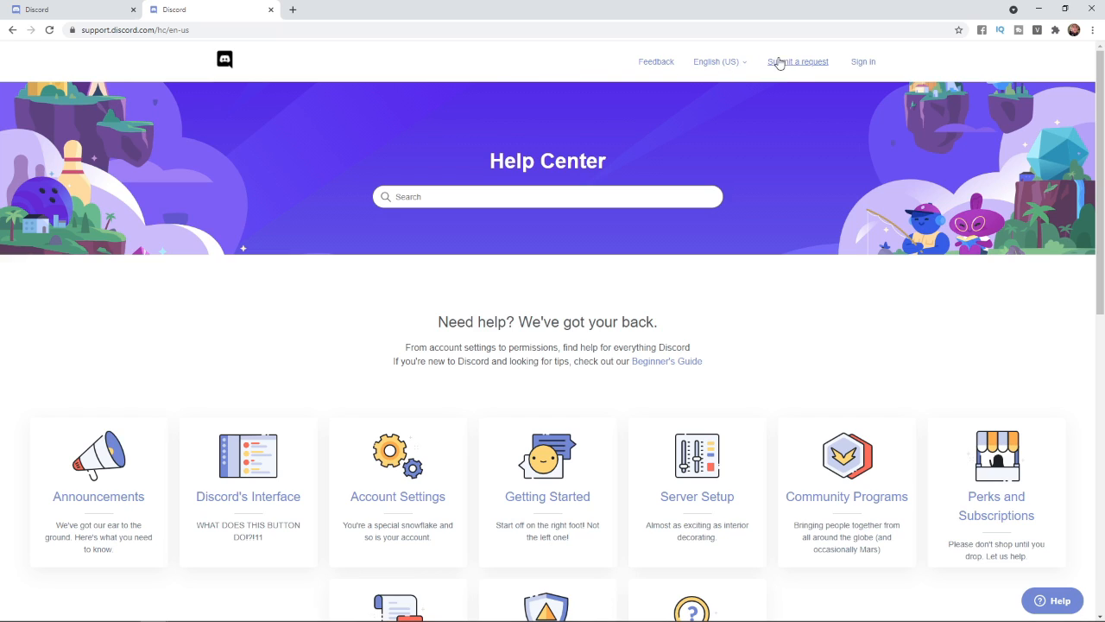
- Start a Submit a request form with Trust & Safety as the topic
{"action": "left_click", "coordinate": [797, 62]}
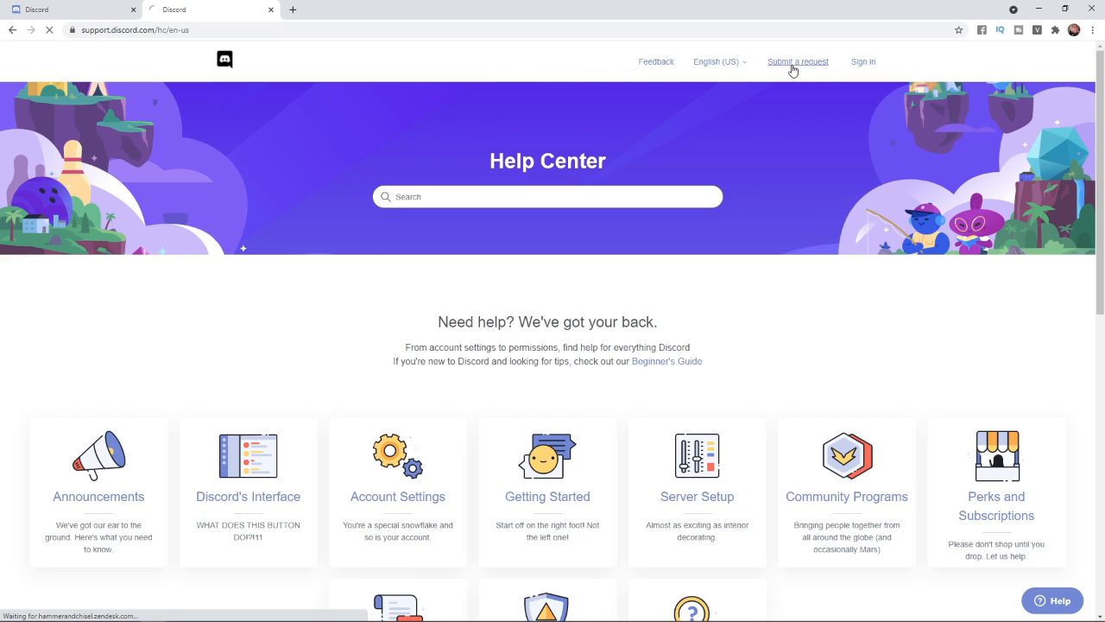
{"action": "left_click", "coordinate": [798, 62]}
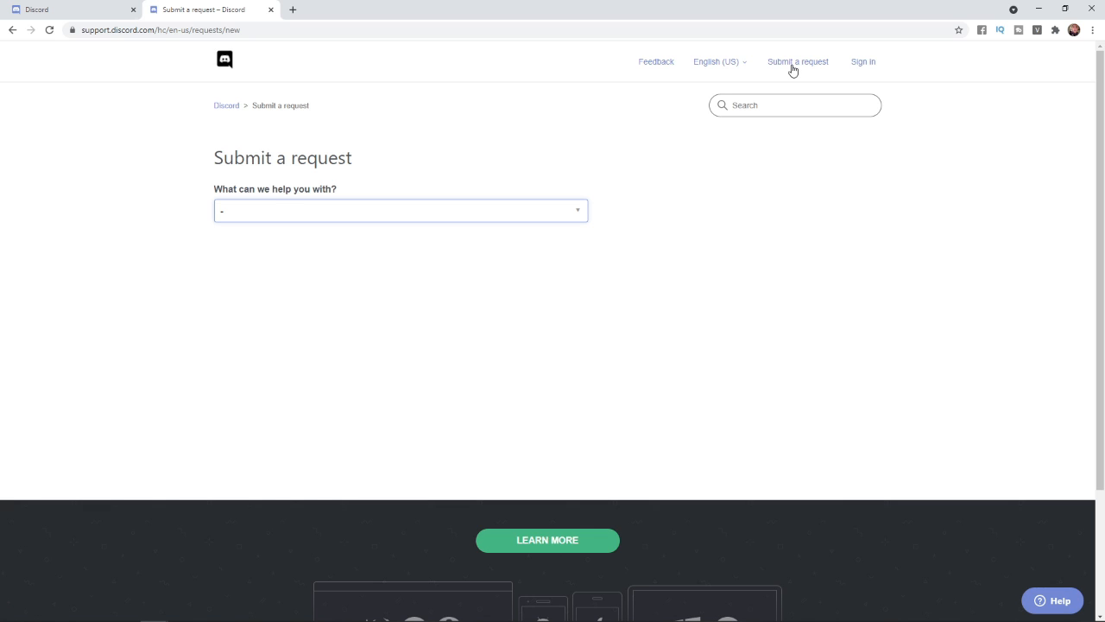
{"action": "mouse_move", "coordinate": [387, 235]}
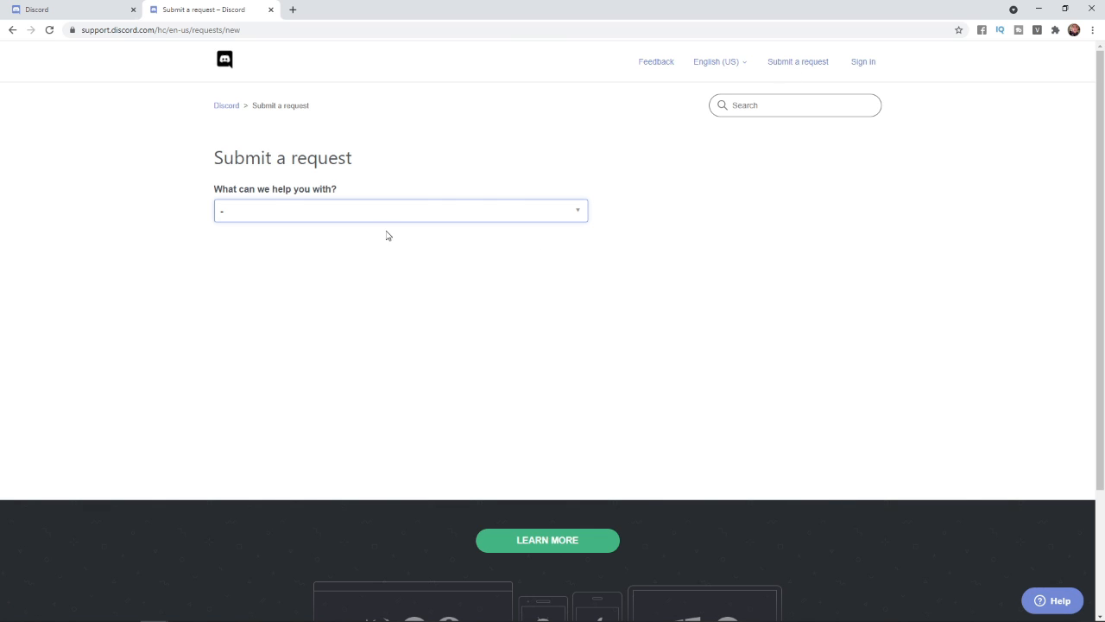
{"action": "left_click", "coordinate": [400, 210]}
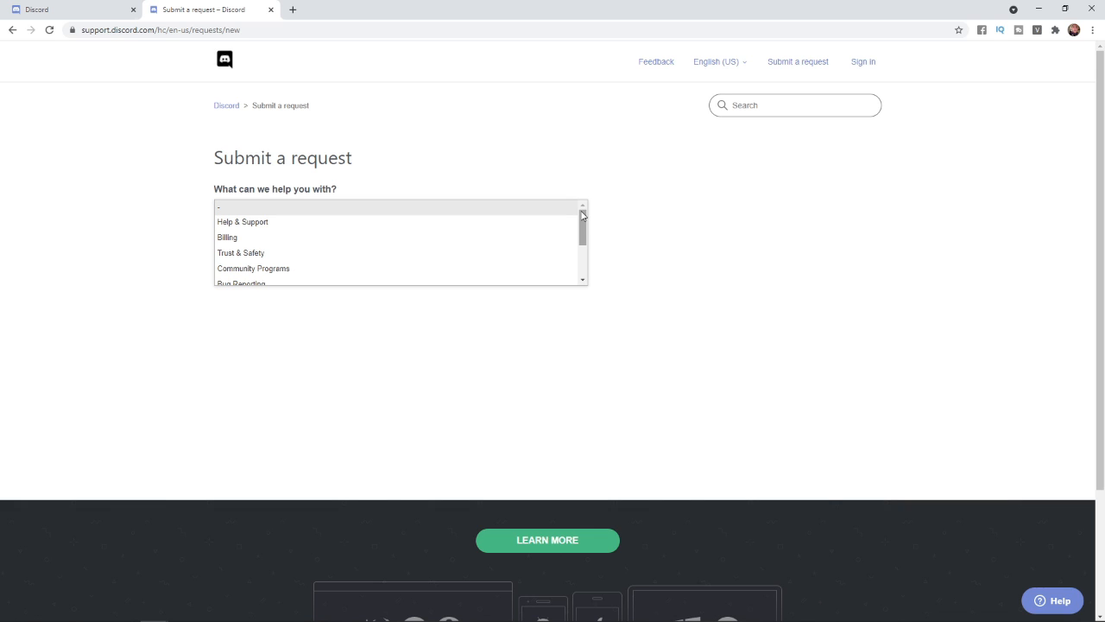
{"action": "mouse_move", "coordinate": [255, 261]}
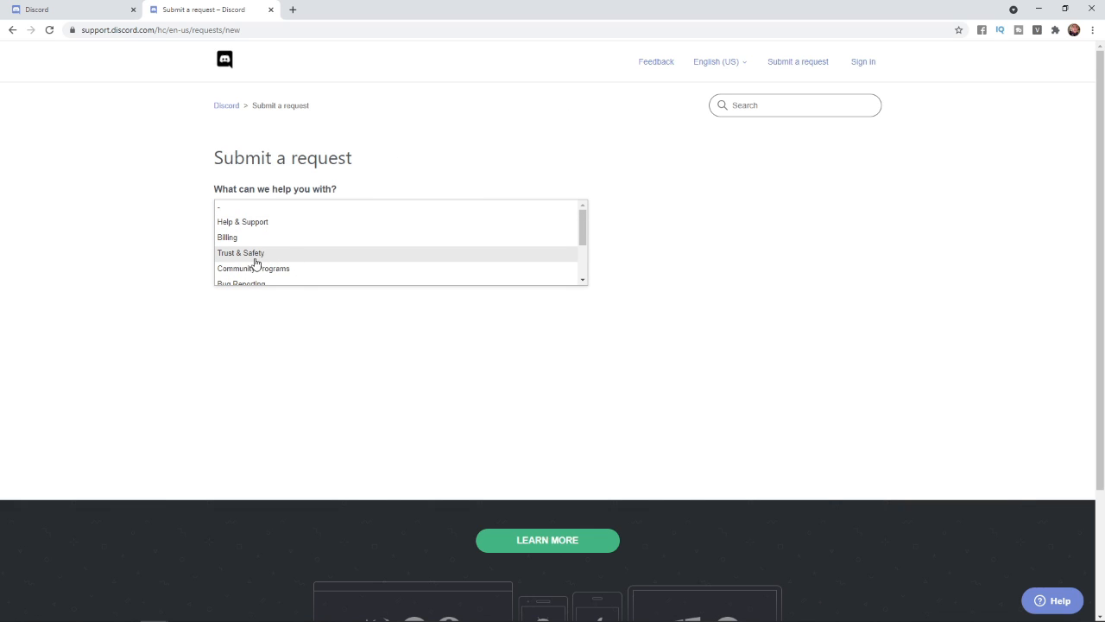
{"action": "left_click", "coordinate": [240, 252]}
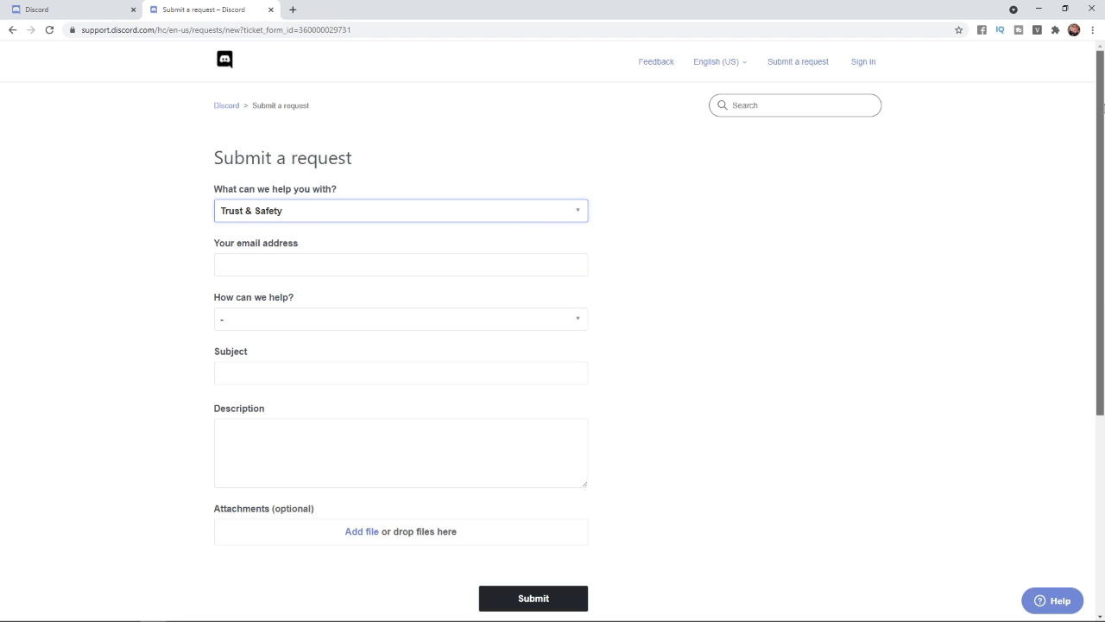
{"action": "scroll", "scroll_direction": "down", "scroll_amount": 3}
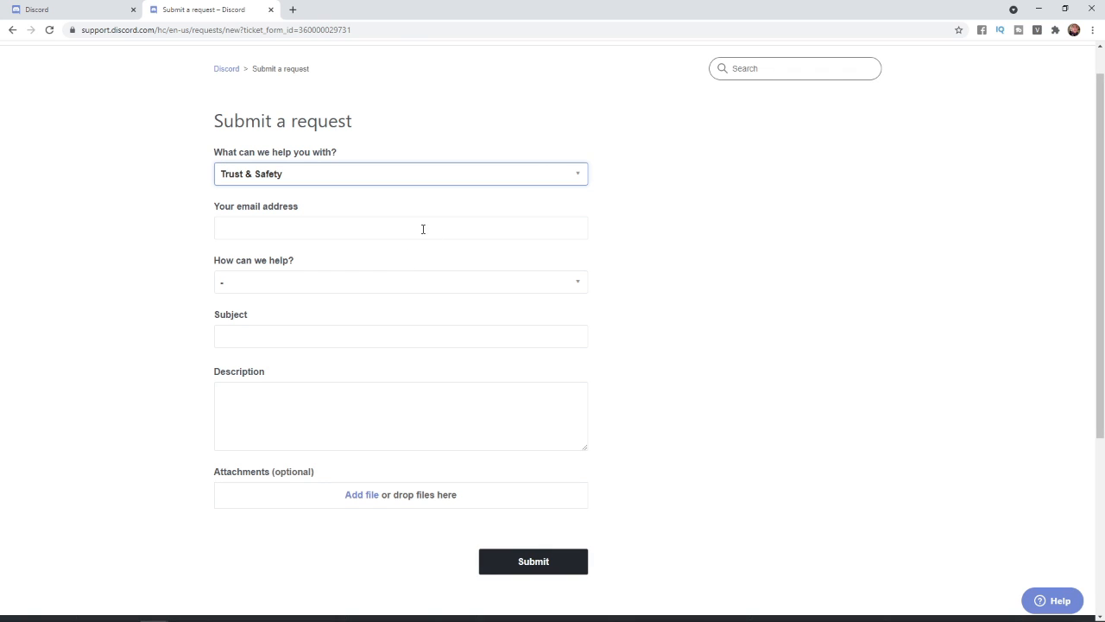
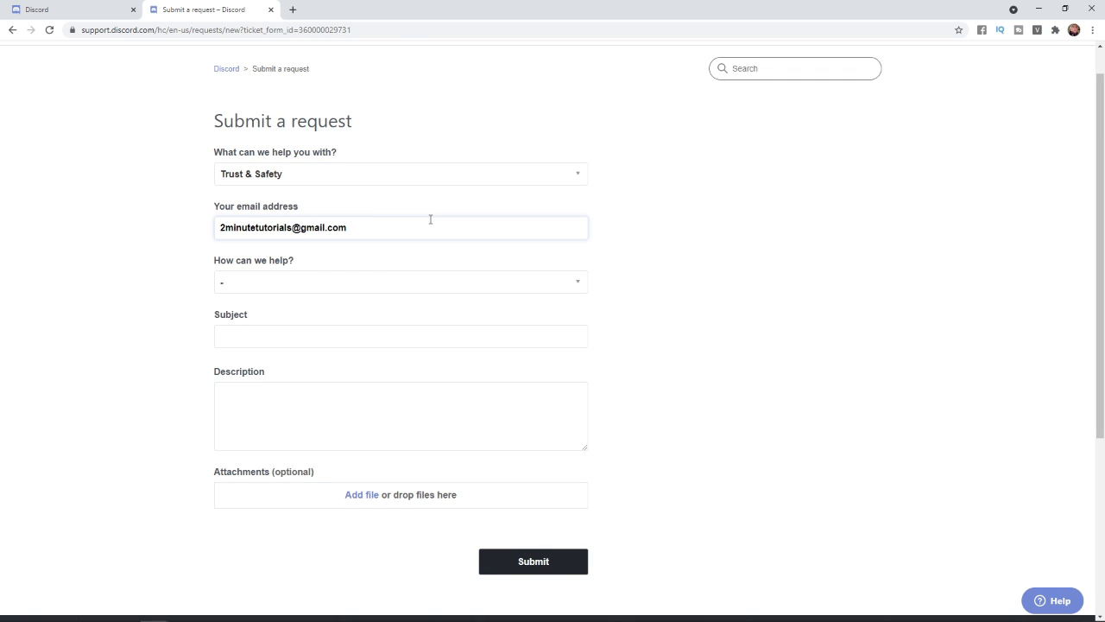
{"action": "mouse_move", "coordinate": [576, 293]}
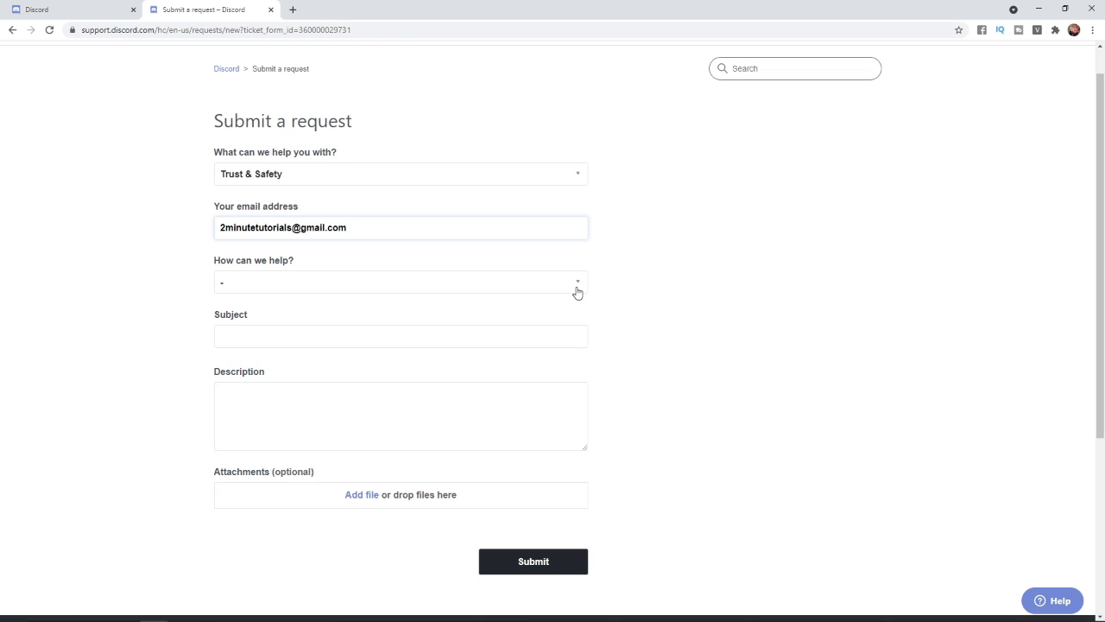
{"action": "left_click", "coordinate": [400, 283]}
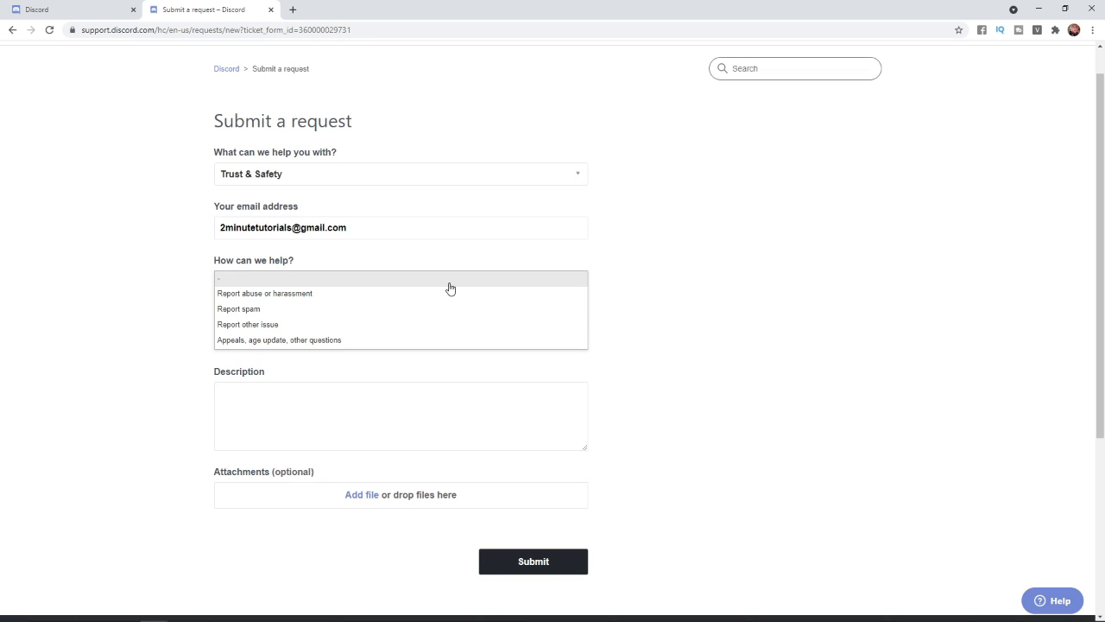
{"action": "mouse_move", "coordinate": [360, 345]}
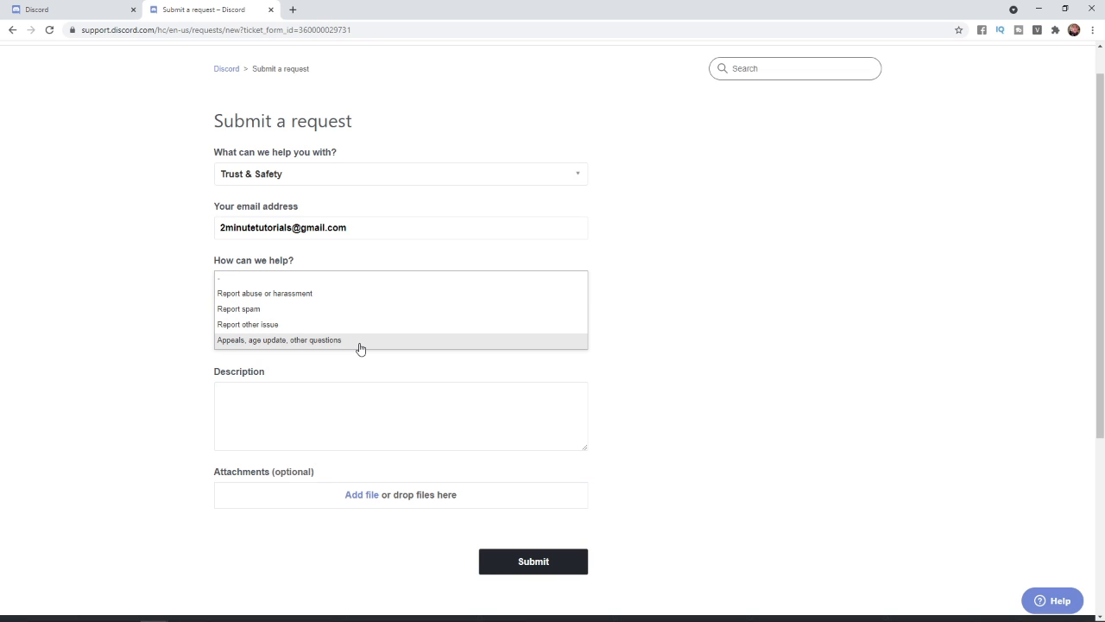
{"action": "left_click", "coordinate": [280, 339]}
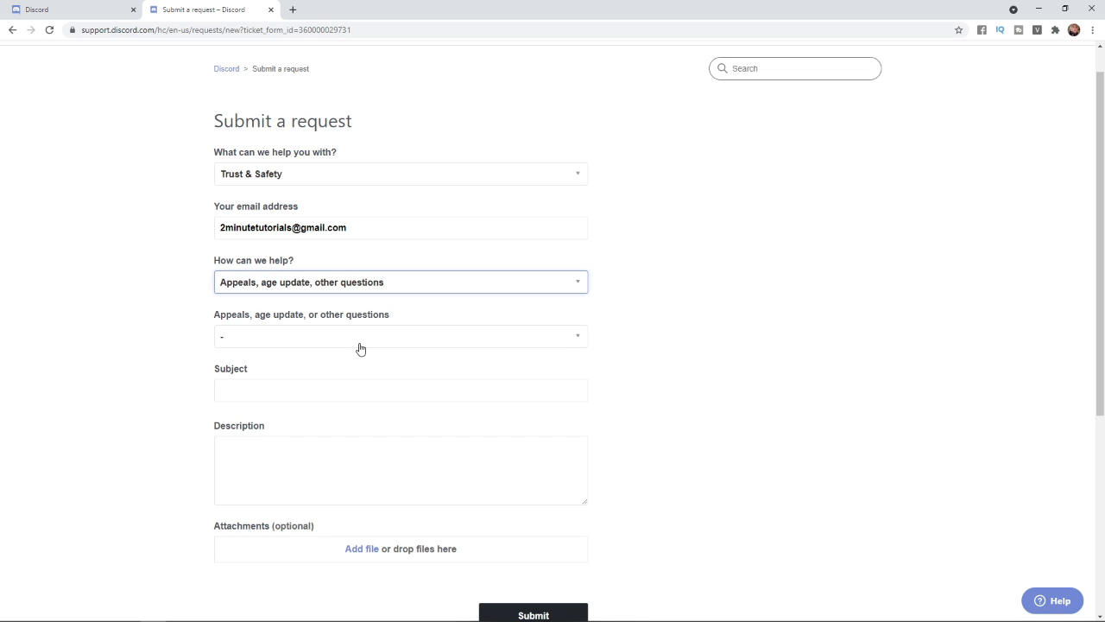
{"action": "mouse_move", "coordinate": [580, 338]}
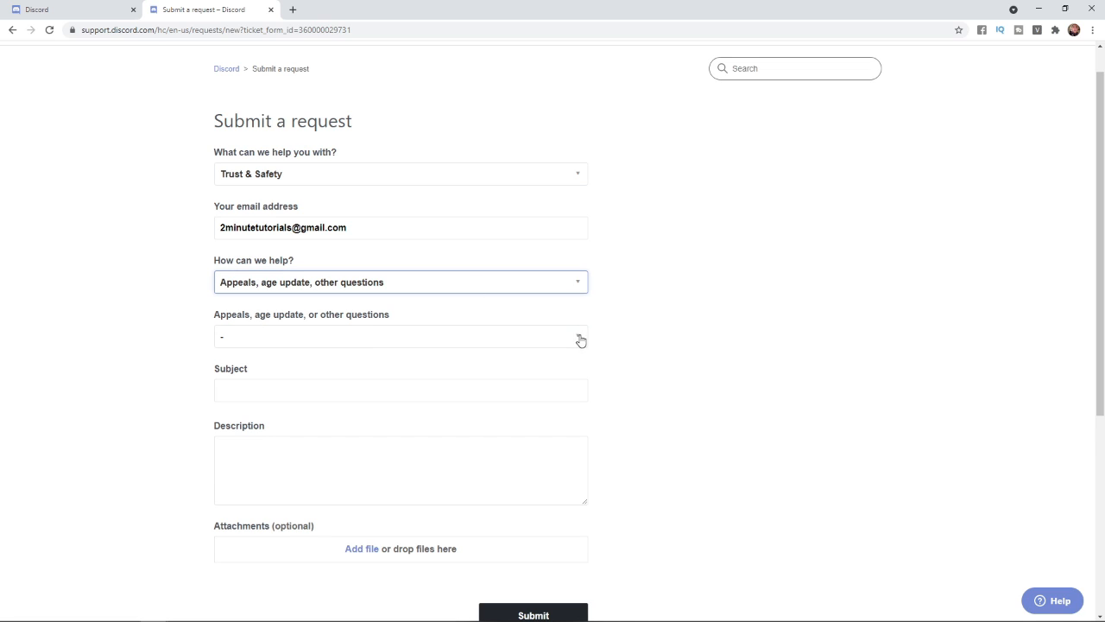
- Set the appeal type to 'Update my age information'
{"action": "left_click", "coordinate": [401, 337]}
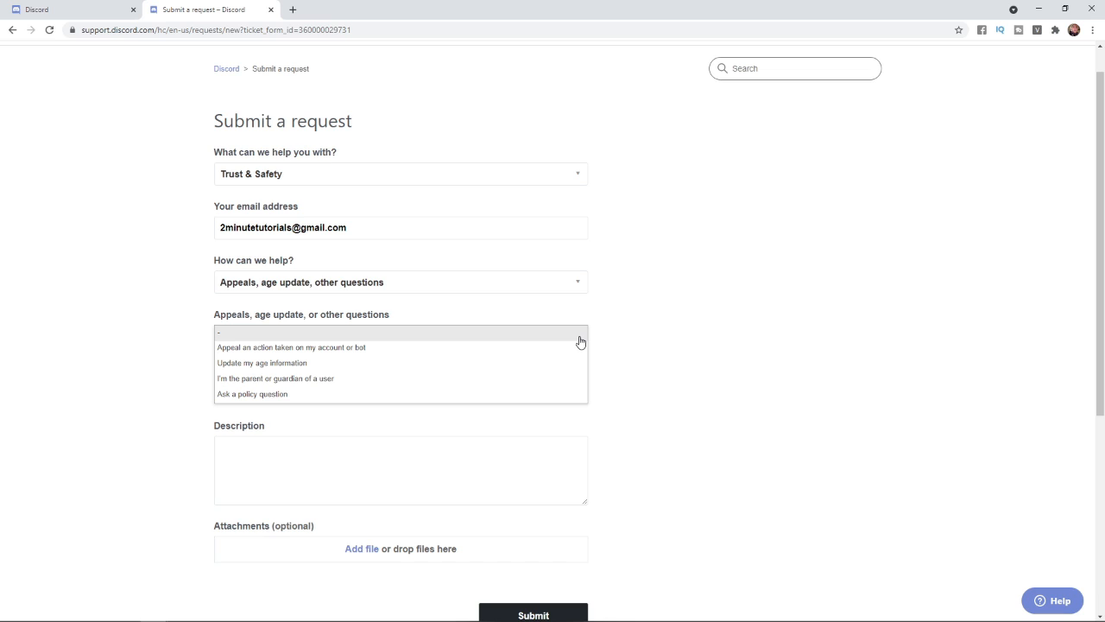
{"action": "mouse_move", "coordinate": [352, 376]}
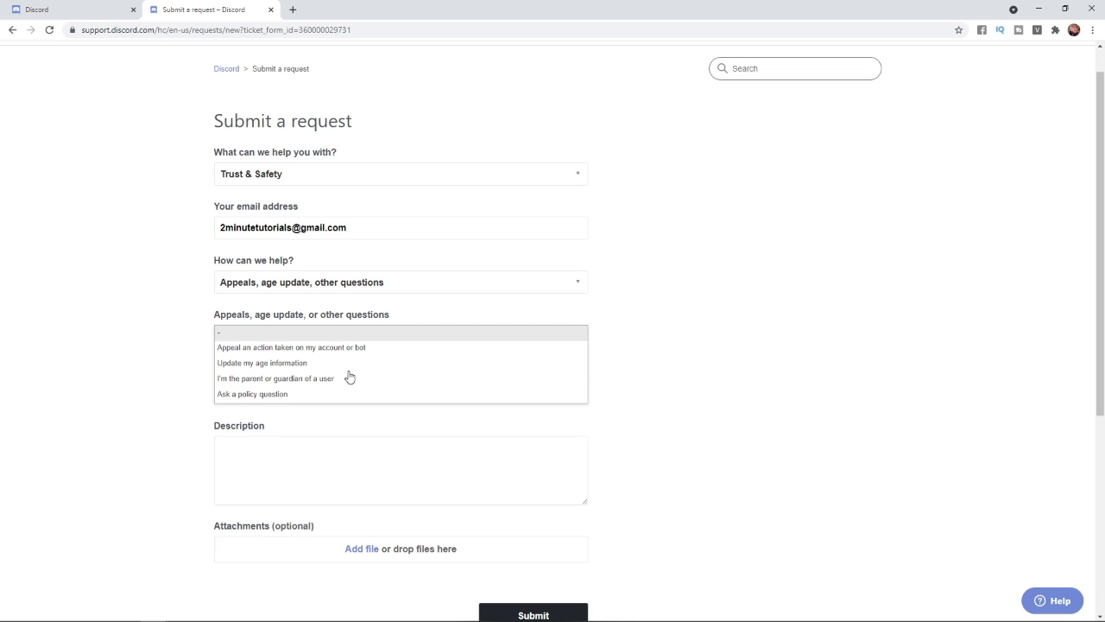
{"action": "left_click", "coordinate": [262, 362]}
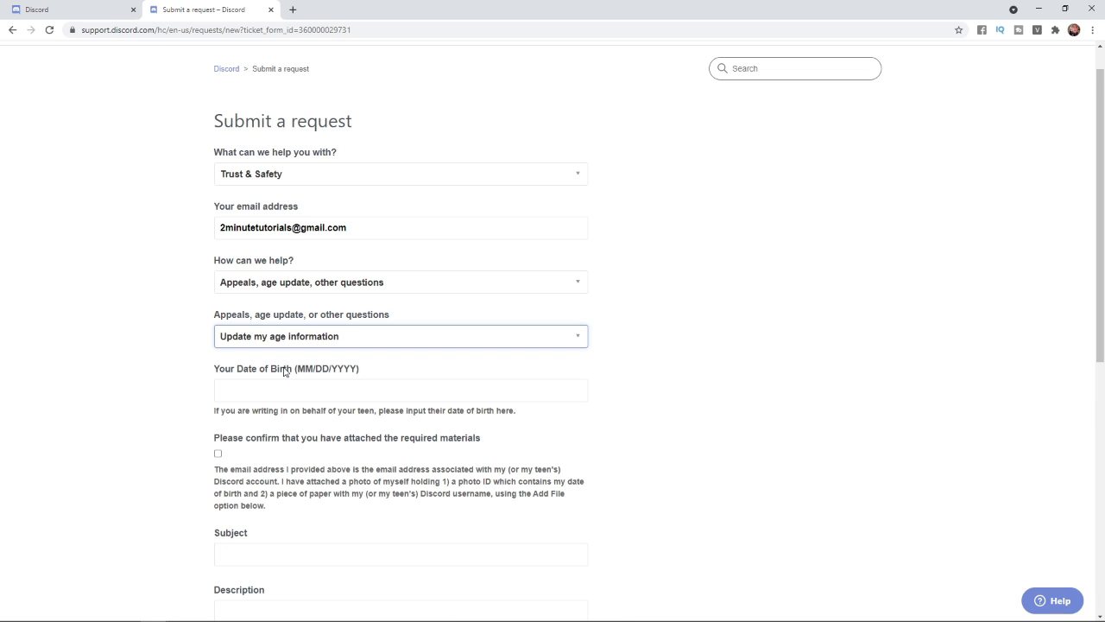
{"action": "scroll", "scroll_direction": "down", "scroll_amount": 3}
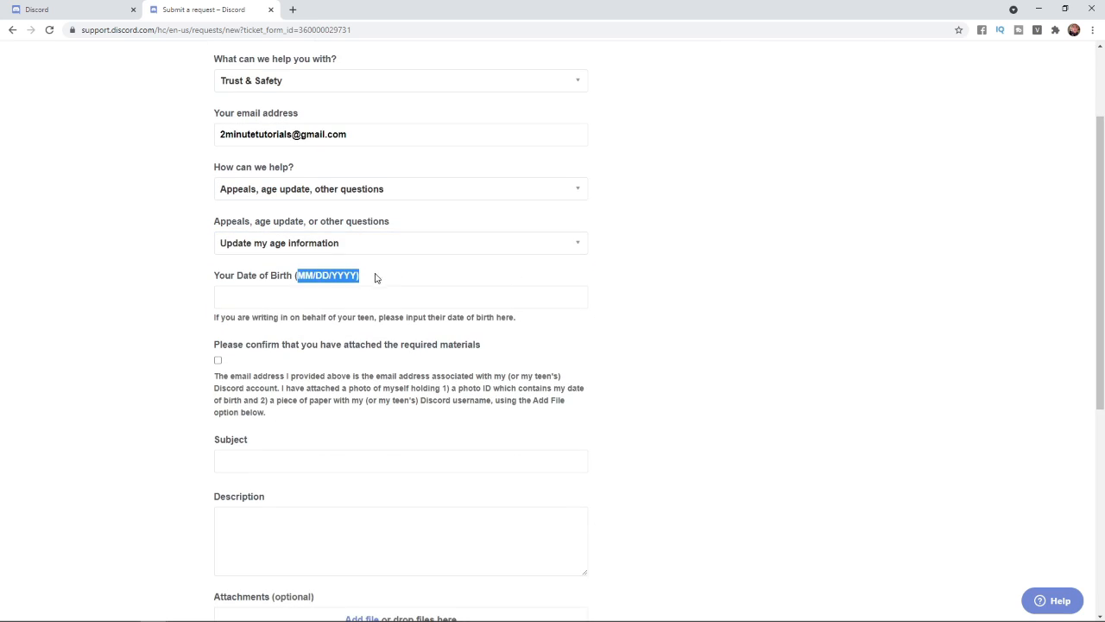
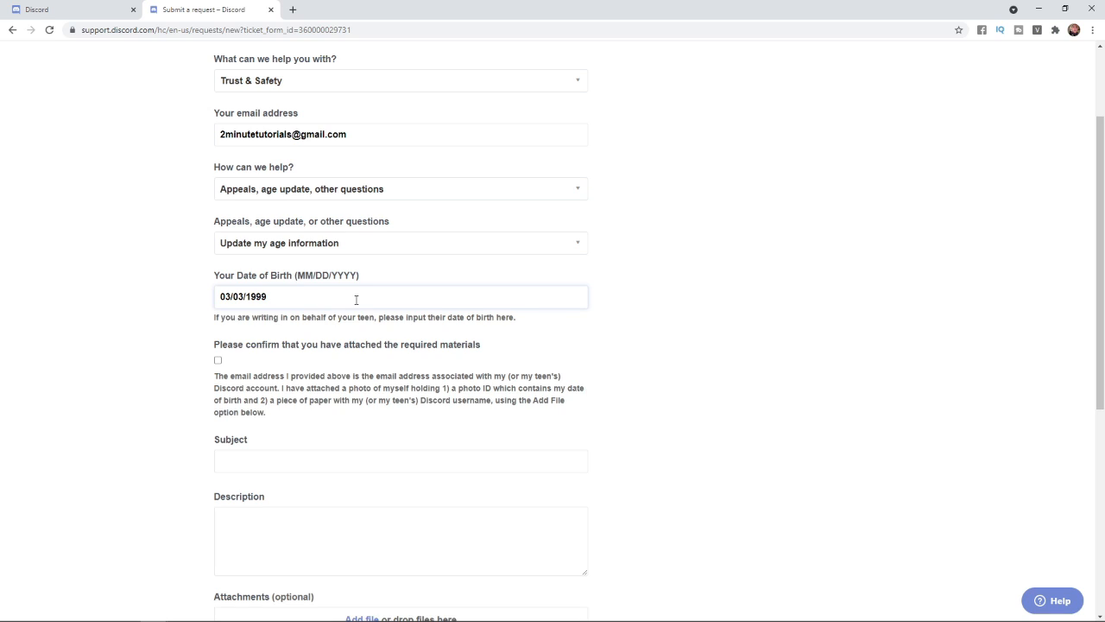
{"action": "mouse_move", "coordinate": [380, 363]}
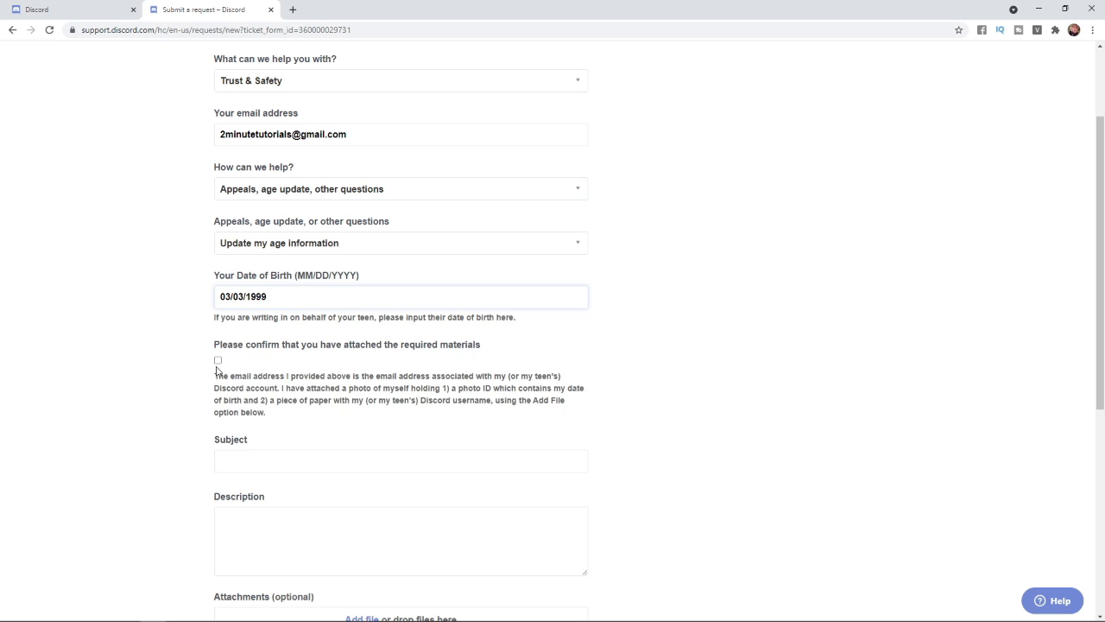
{"action": "left_click", "coordinate": [218, 361]}
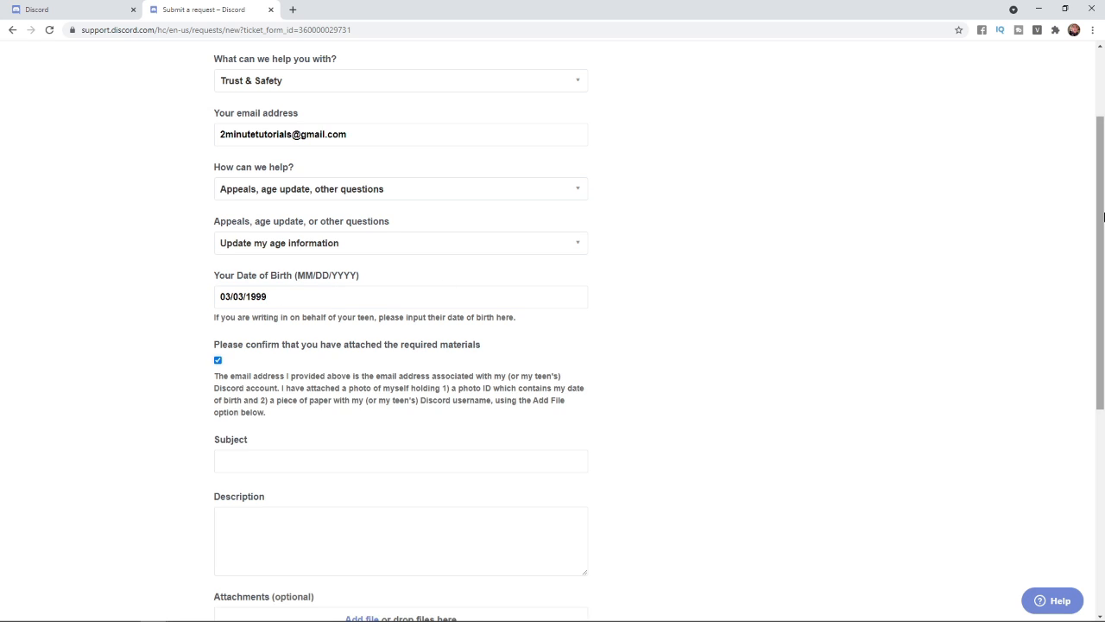
{"action": "scroll", "scroll_direction": "down", "scroll_amount": 3}
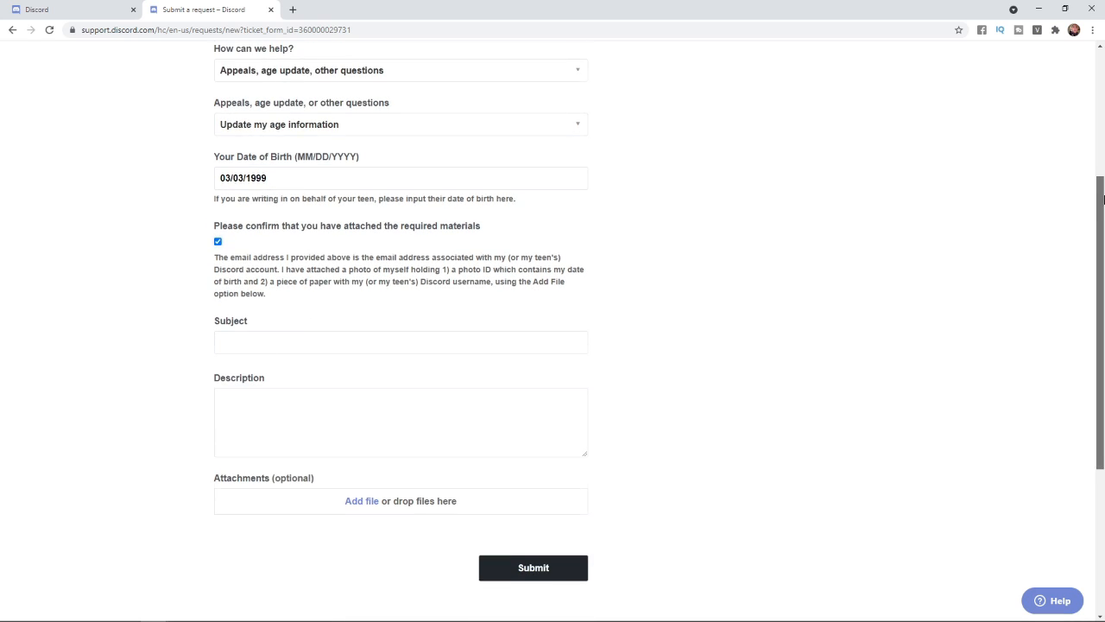
- Fill the Description box with 'Age Change'
{"action": "scroll", "scroll_direction": "down", "scroll_amount": 3}
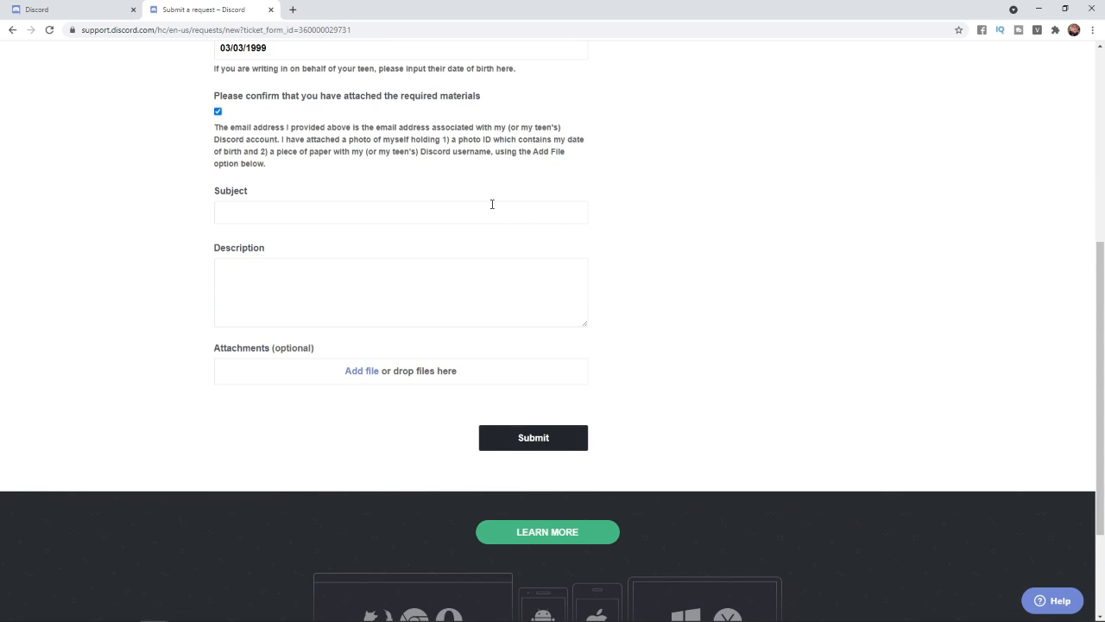
{"action": "type", "text": "Age Change"}
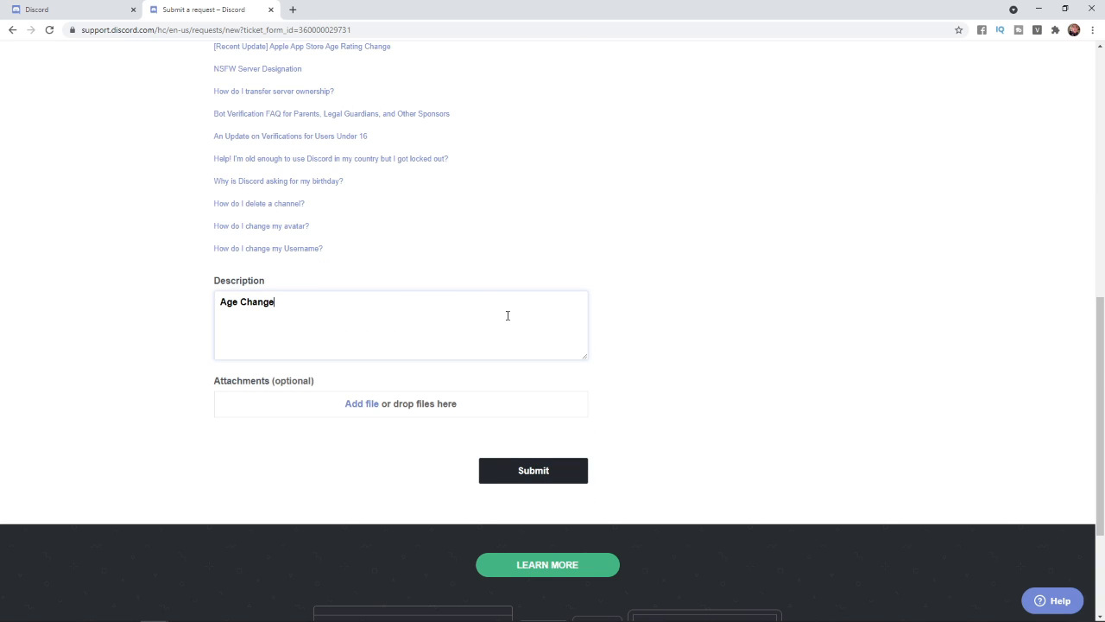
{"action": "mouse_move", "coordinate": [362, 404]}
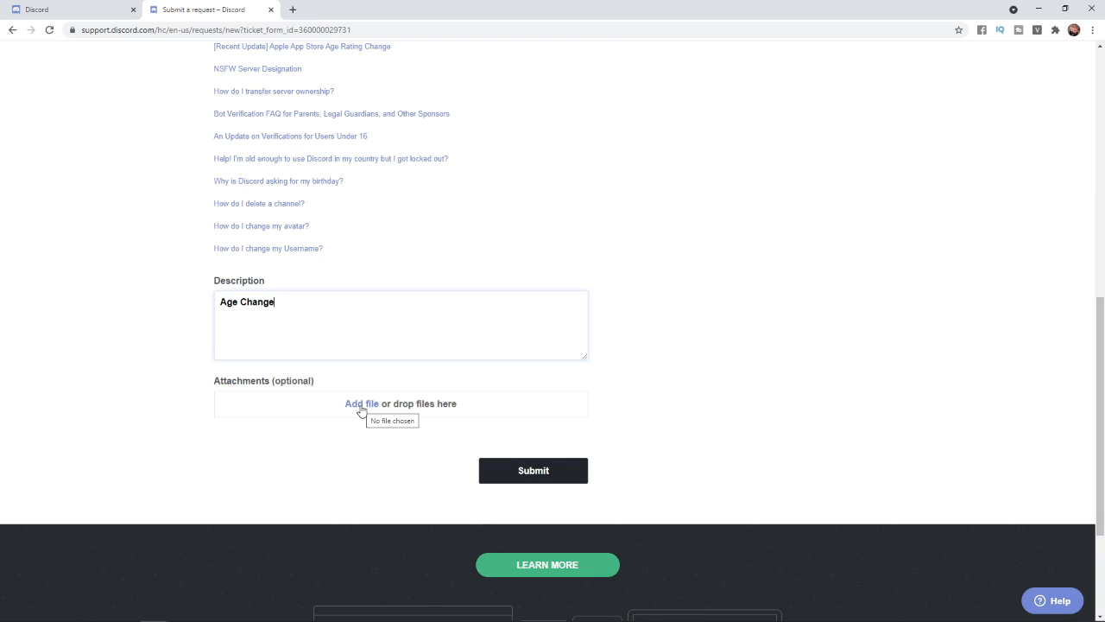